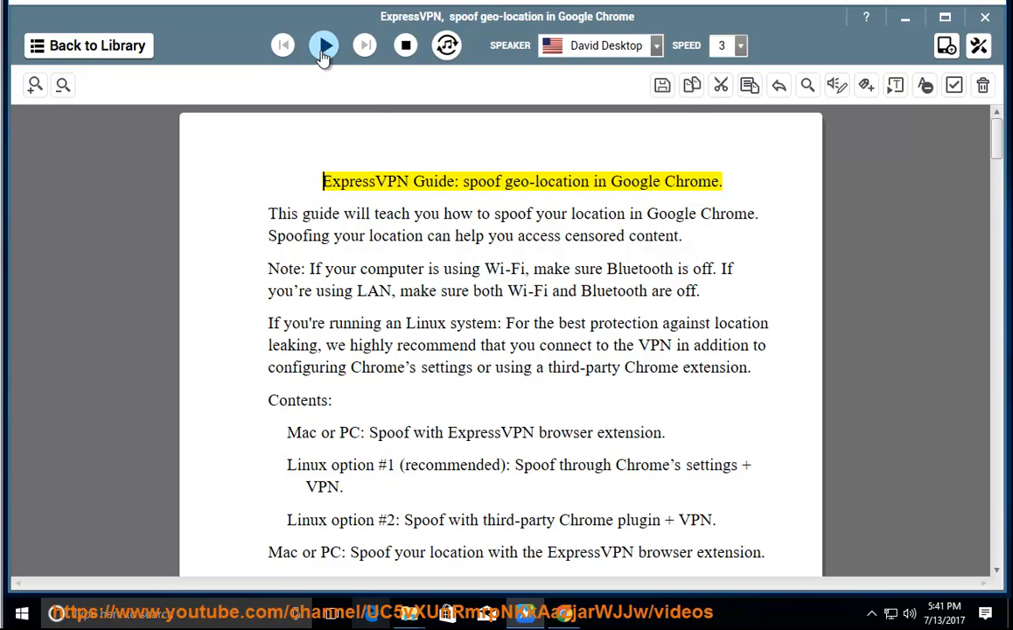
Start reading the ExpressVPN geo-location guide aloud from its title with sentence highlighting
{"action": "left_click", "coordinate": [324, 46]}
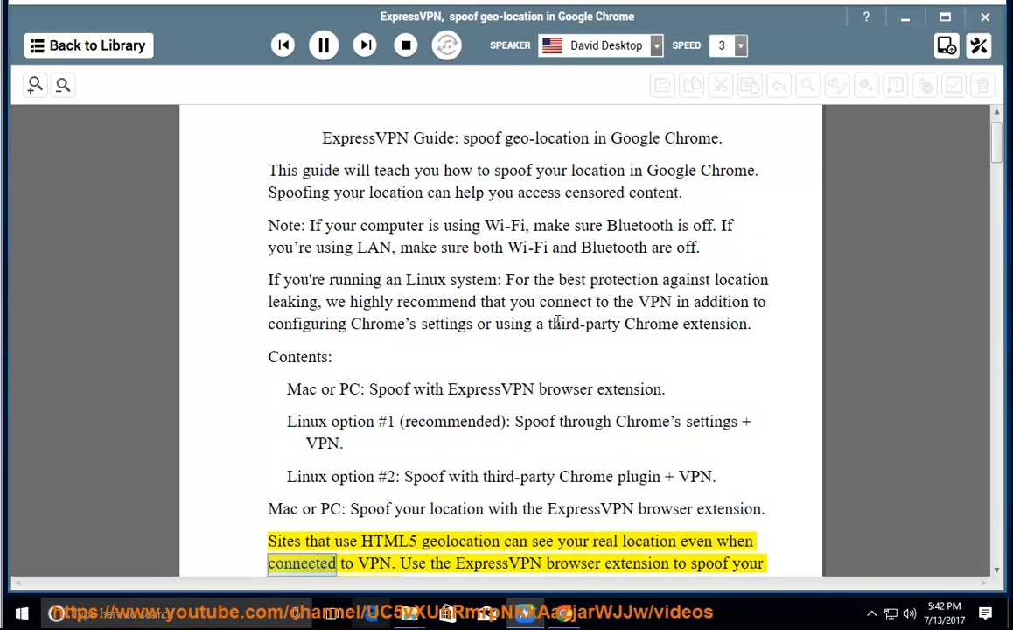
Scroll with the narration through the Windows and Mac extension download steps to the install-a-browser note
{"action": "scroll", "scroll_direction": "down", "scroll_amount": 3}
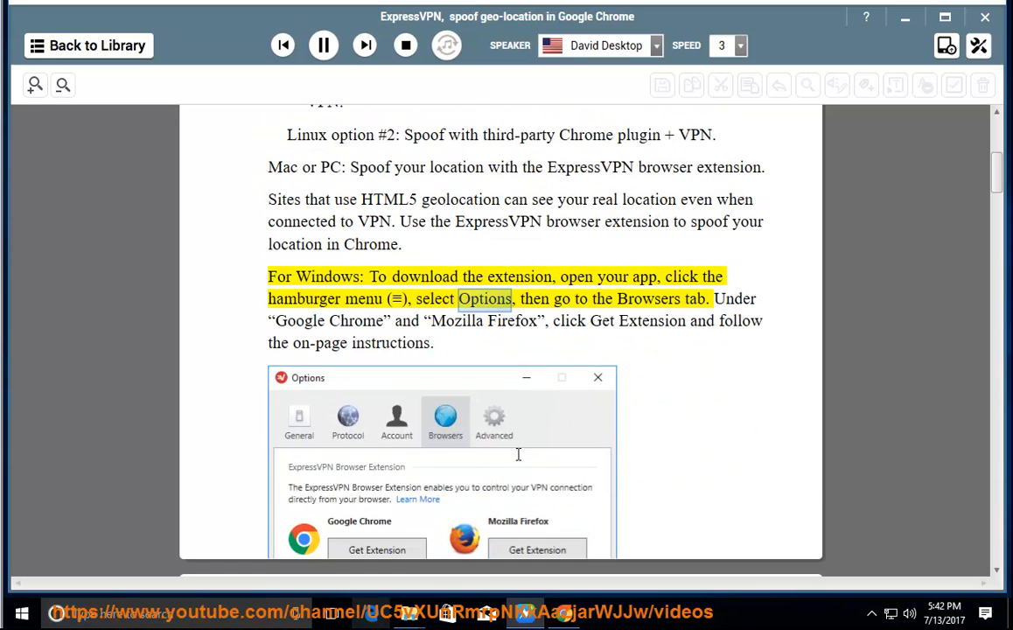
{"action": "scroll", "scroll_direction": "down", "scroll_amount": 3}
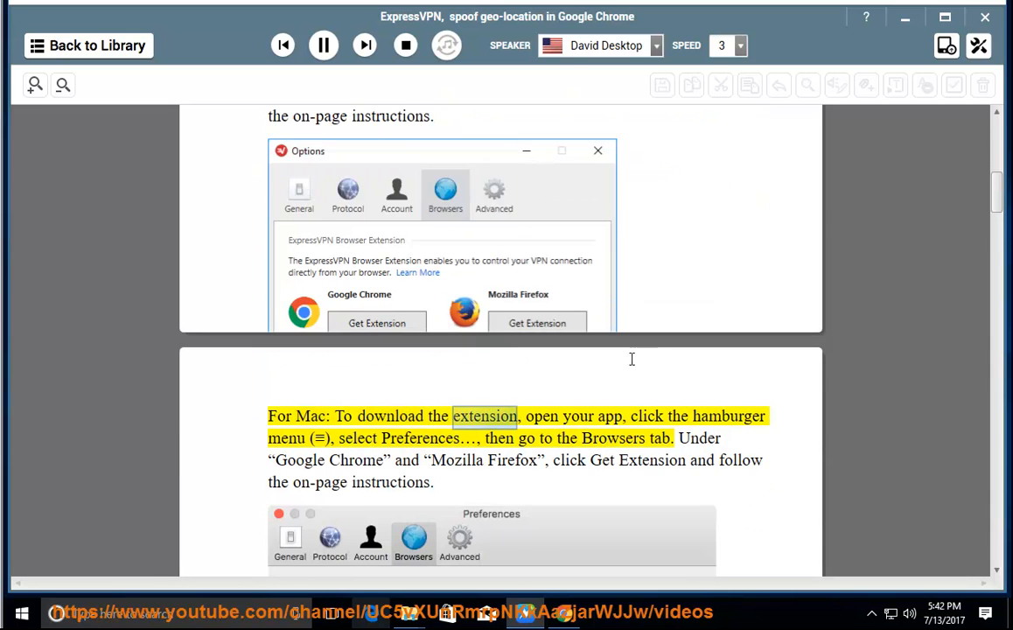
{"action": "scroll", "scroll_direction": "down", "scroll_amount": 3}
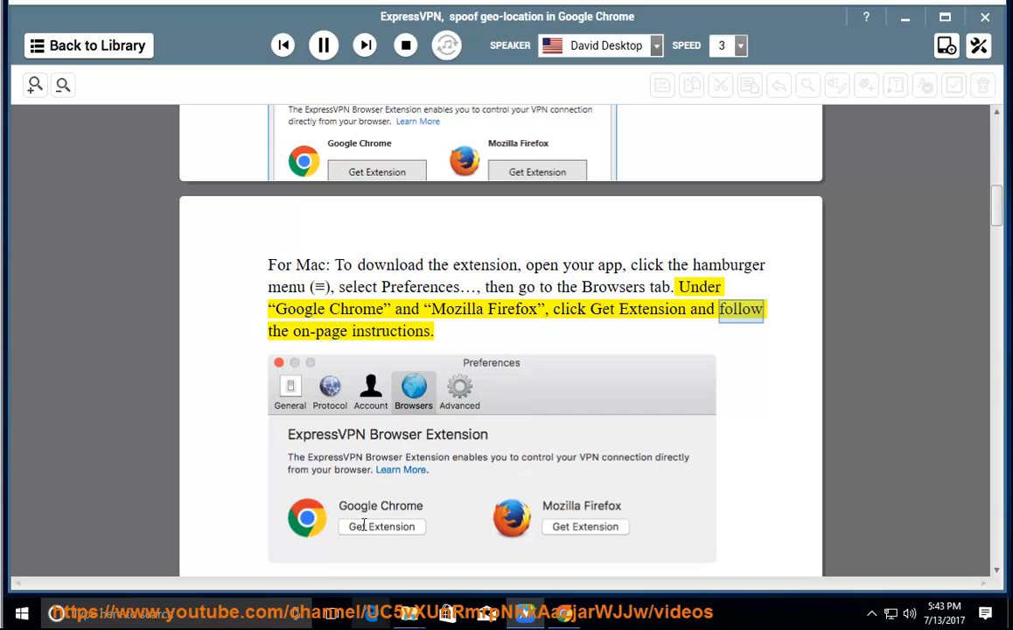
{"action": "scroll", "scroll_direction": "down", "scroll_amount": 3}
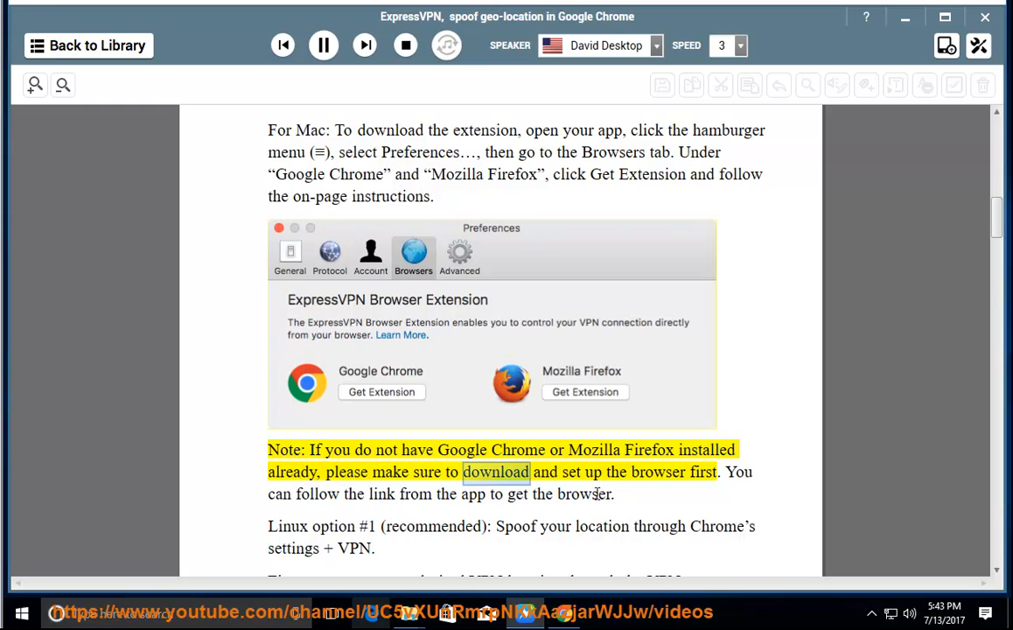
{"action": "double_click", "coordinate": [703, 472]}
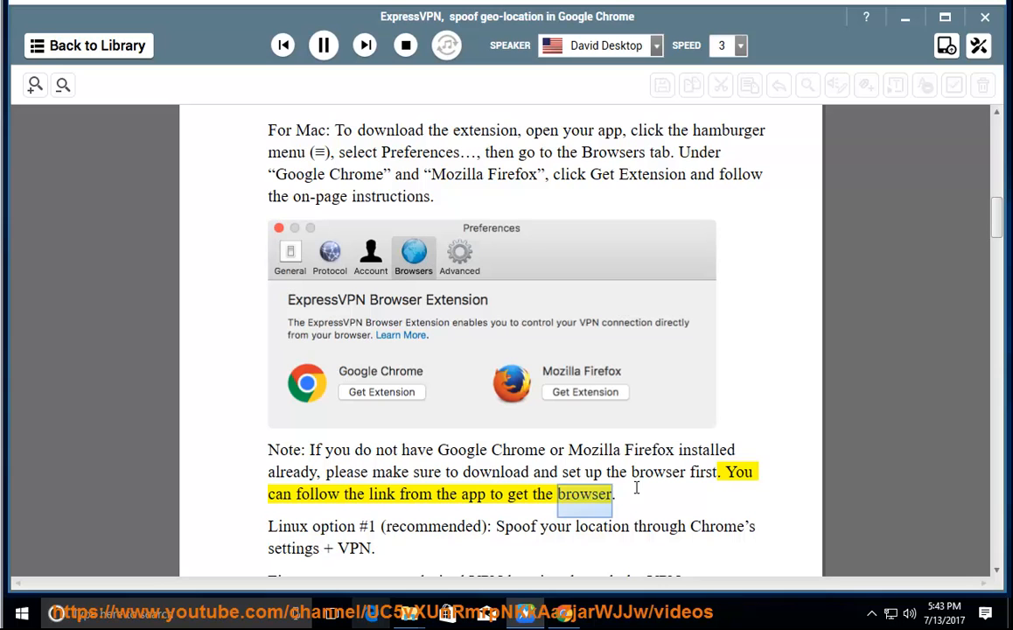
Scroll with the narration through Linux option #1's VPN connection steps to the Chrome Developer Tools Sensors step
{"action": "scroll", "scroll_direction": "down", "scroll_amount": 3}
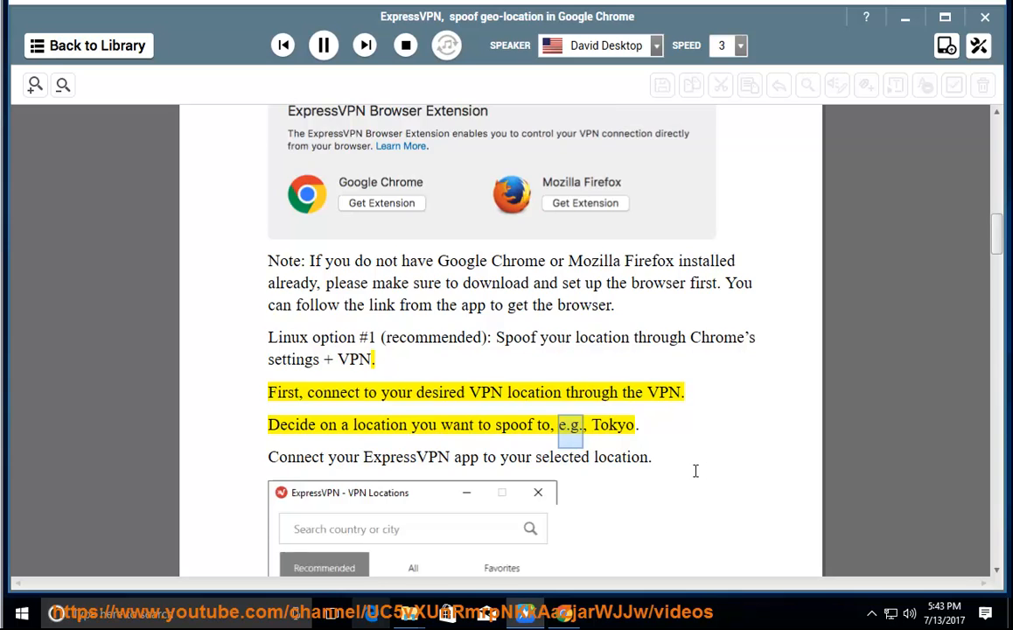
{"action": "scroll", "scroll_direction": "down", "scroll_amount": 3}
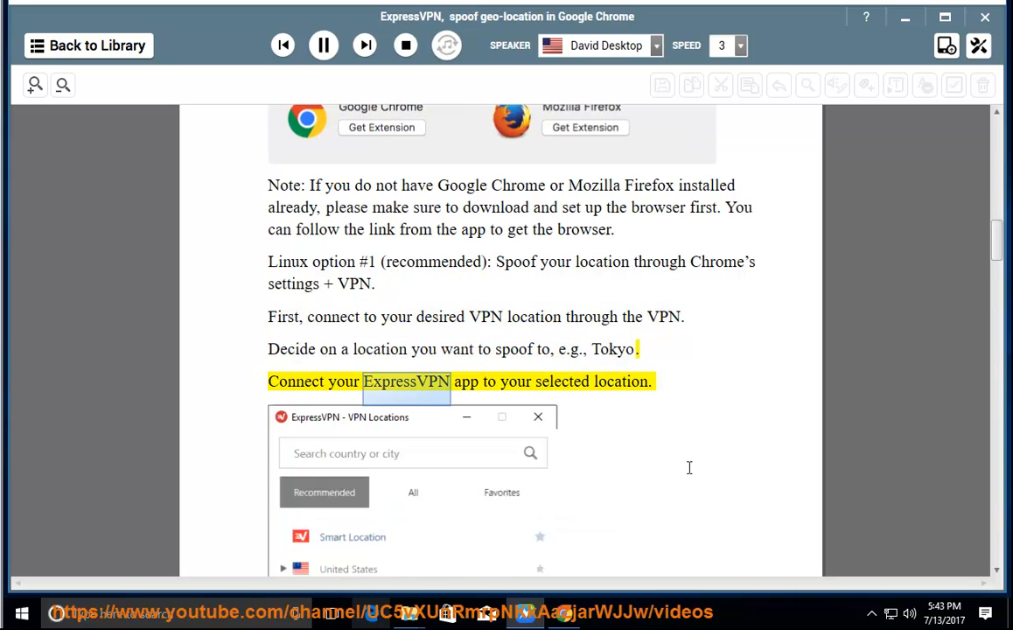
{"action": "scroll", "scroll_direction": "down", "scroll_amount": 3}
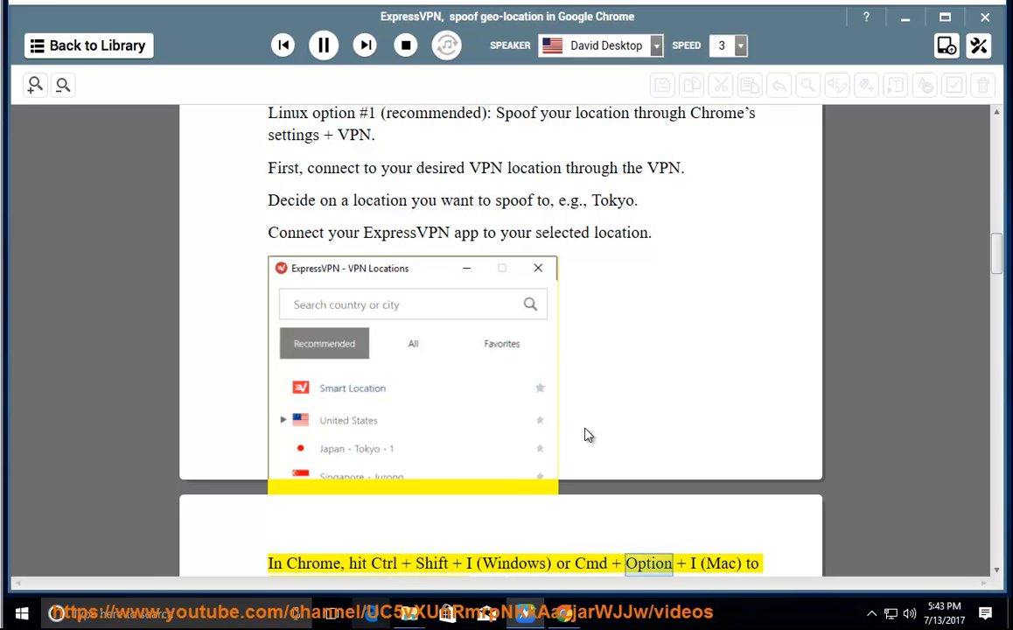
{"action": "scroll", "scroll_direction": "down", "scroll_amount": 3}
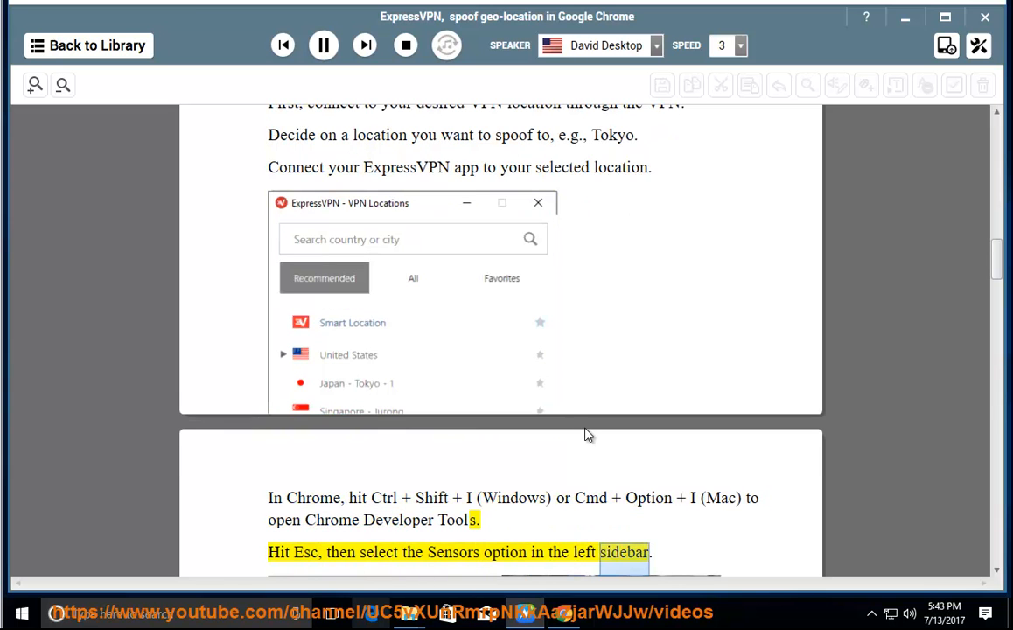
Scroll past the map screenshot through the coordinate-entry and refresh steps to the keep-Developer-Tools-open note
{"action": "scroll", "scroll_direction": "down", "scroll_amount": 3}
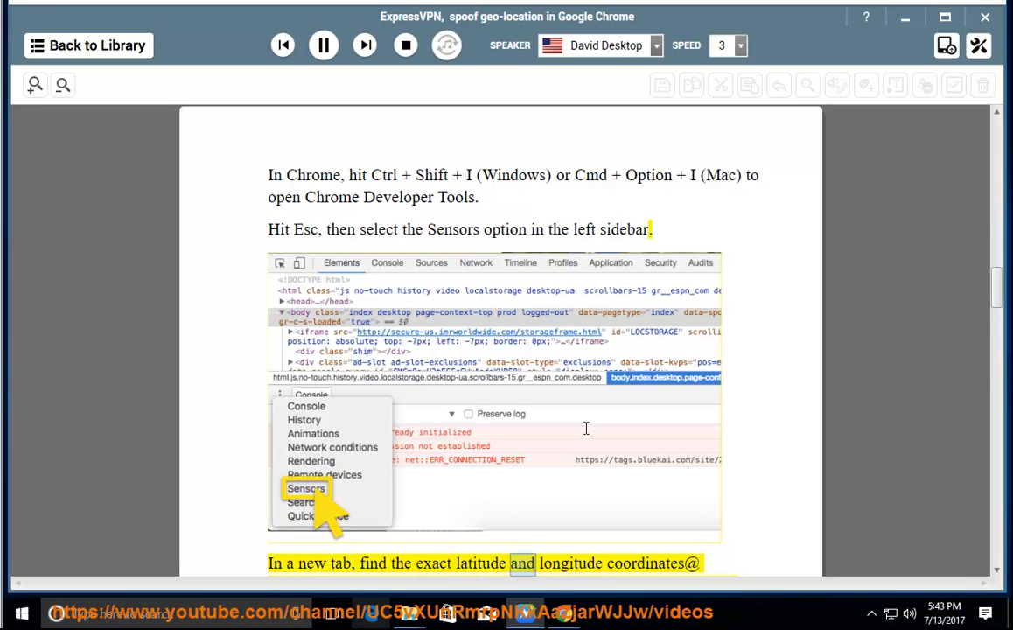
{"action": "scroll", "scroll_direction": "down", "scroll_amount": 3}
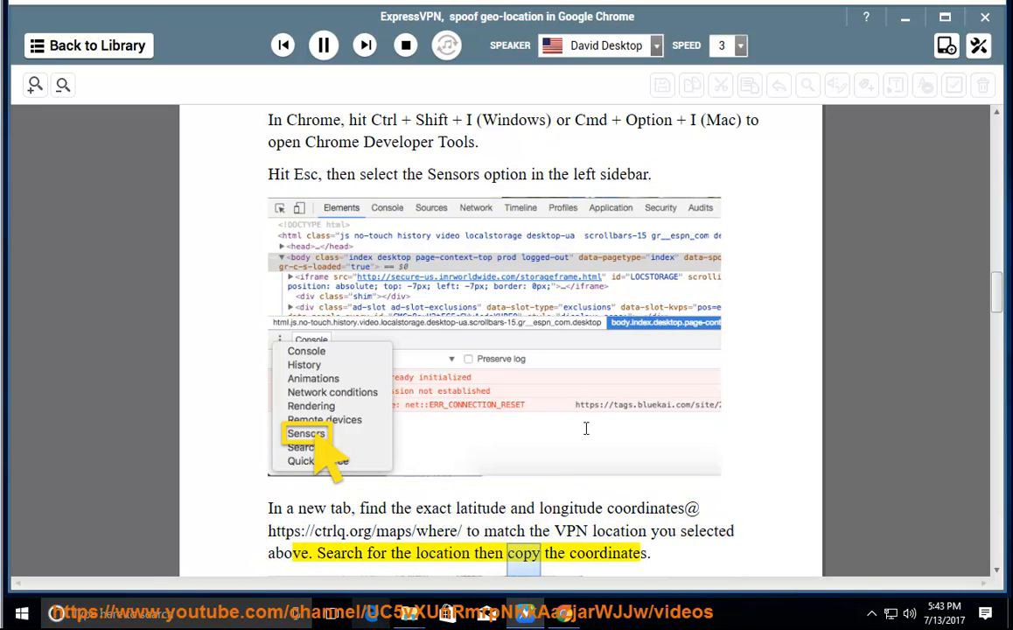
{"action": "scroll", "scroll_direction": "down", "scroll_amount": 3}
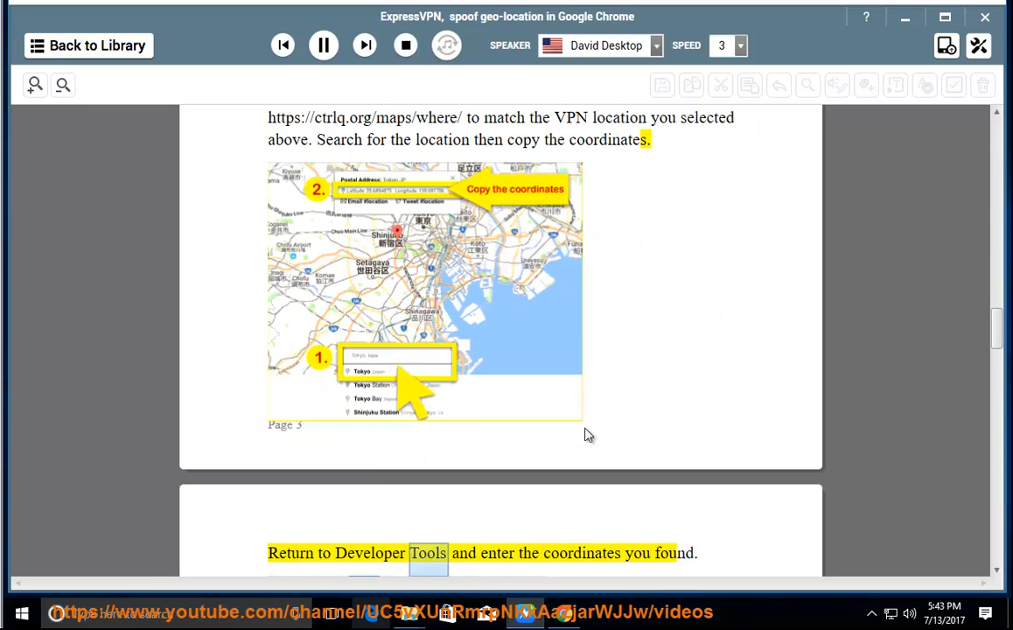
{"action": "scroll", "scroll_direction": "down", "scroll_amount": 3}
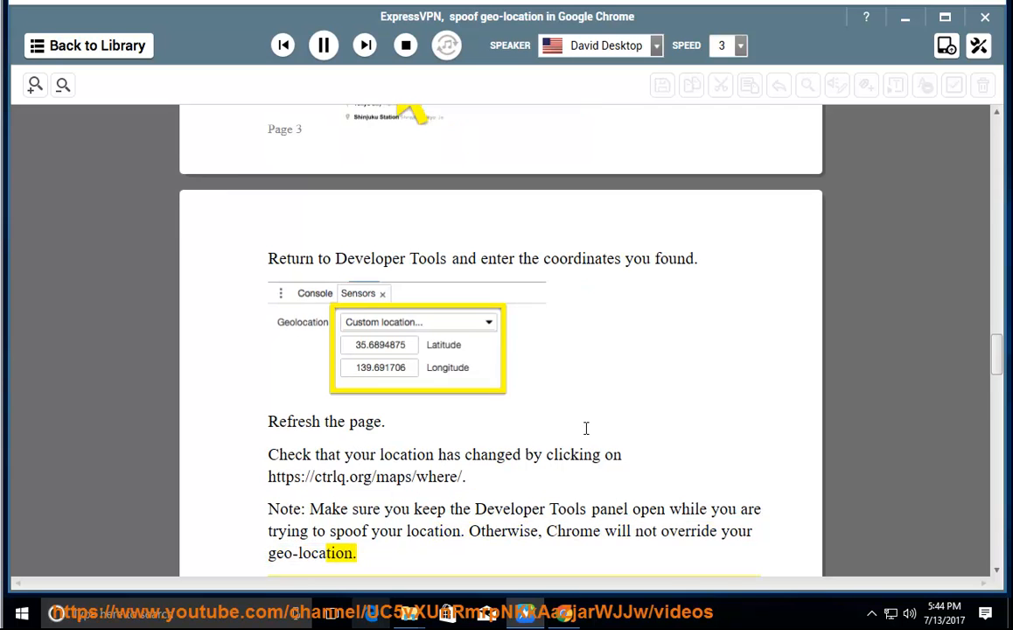
Scroll with the narration into Linux option #2, from connecting ExpressVPN to adding the Location Guard extension
{"action": "scroll", "scroll_direction": "down", "scroll_amount": 3}
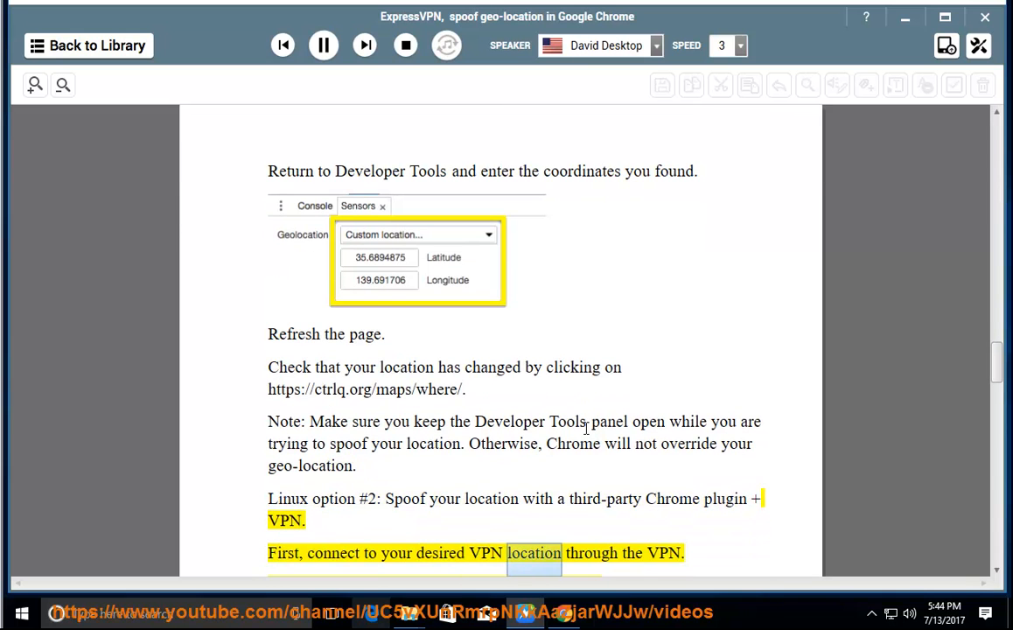
{"action": "scroll", "scroll_direction": "down", "scroll_amount": 3}
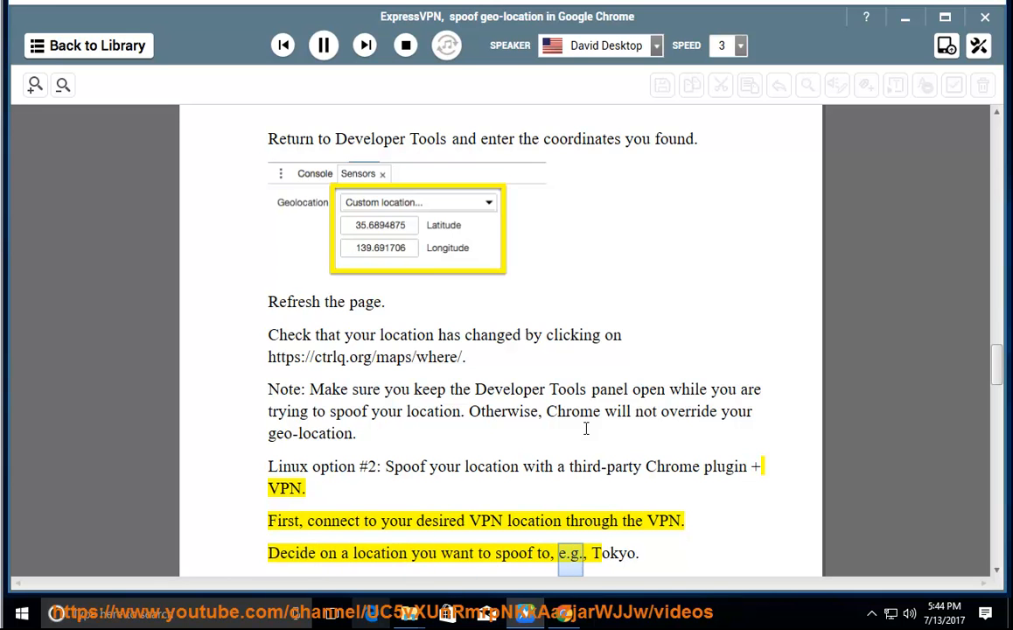
{"action": "scroll", "scroll_direction": "down", "scroll_amount": 3}
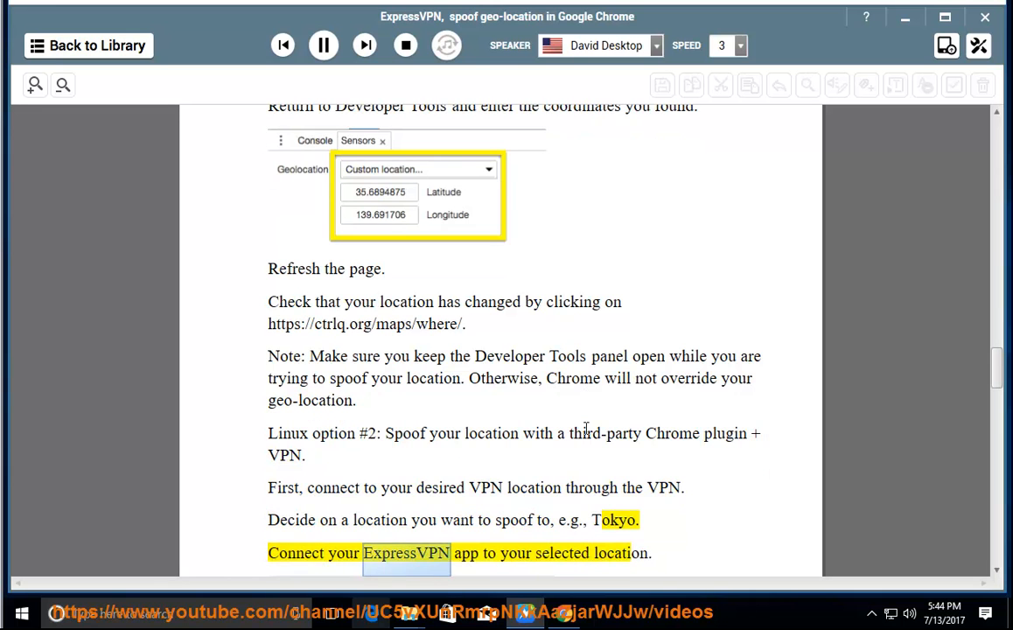
{"action": "scroll", "scroll_direction": "down", "scroll_amount": 3}
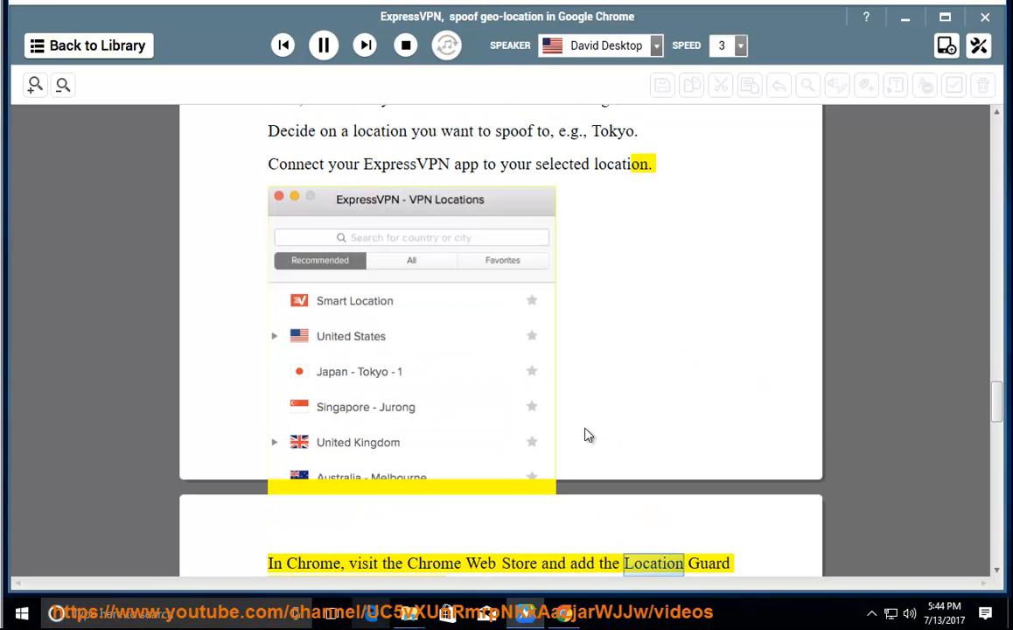
{"action": "scroll", "scroll_direction": "down", "scroll_amount": 3}
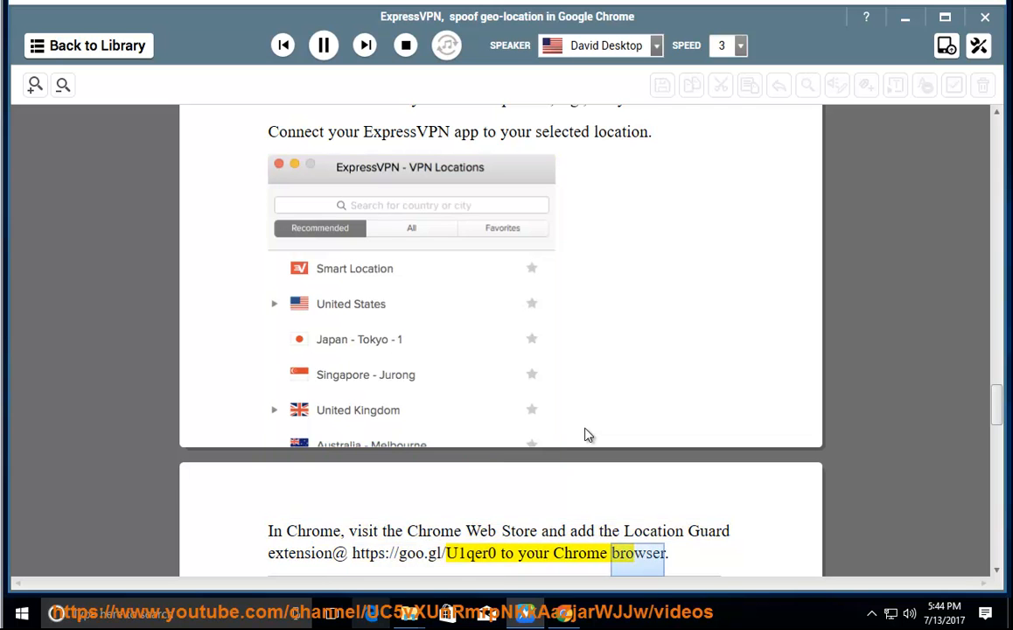
{"action": "scroll", "scroll_direction": "down", "scroll_amount": 3}
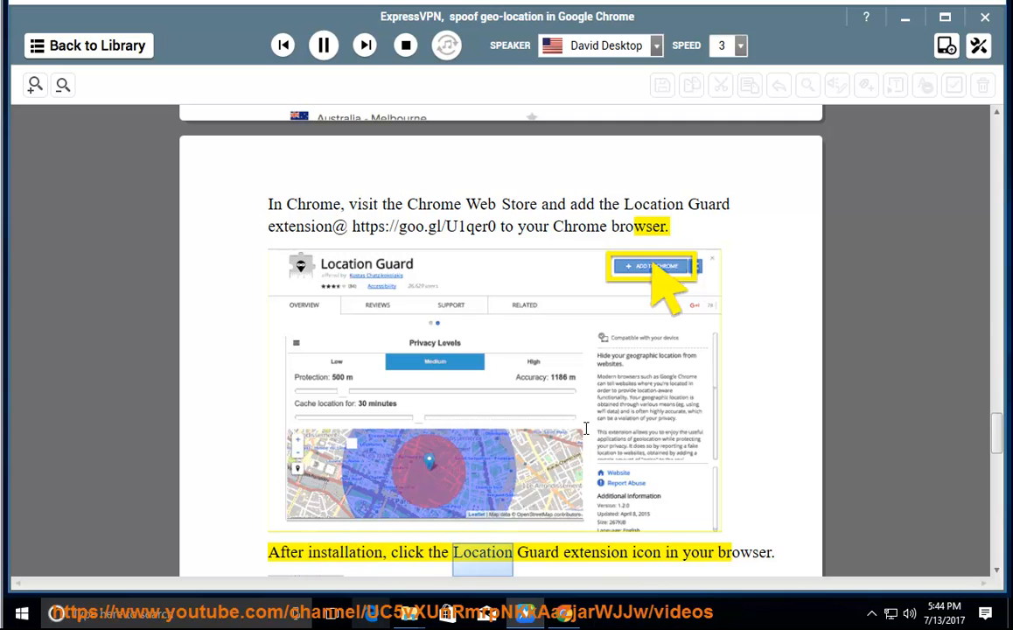
Scroll through the Location Guard options, Fixed Location and marker steps to checking the location changed
{"action": "scroll", "scroll_direction": "down", "scroll_amount": 3}
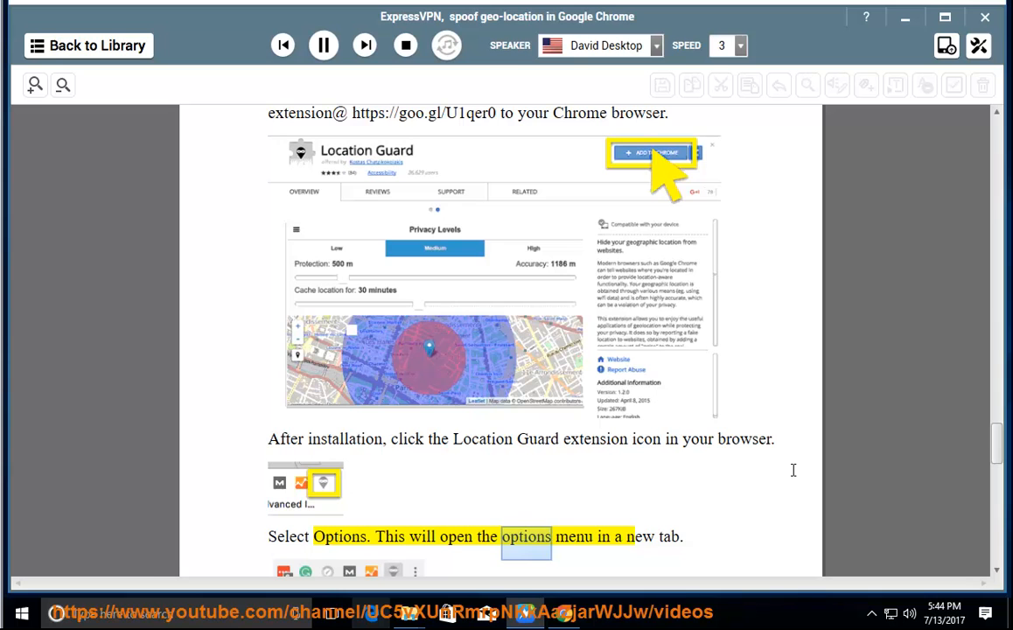
{"action": "scroll", "scroll_direction": "down", "scroll_amount": 3}
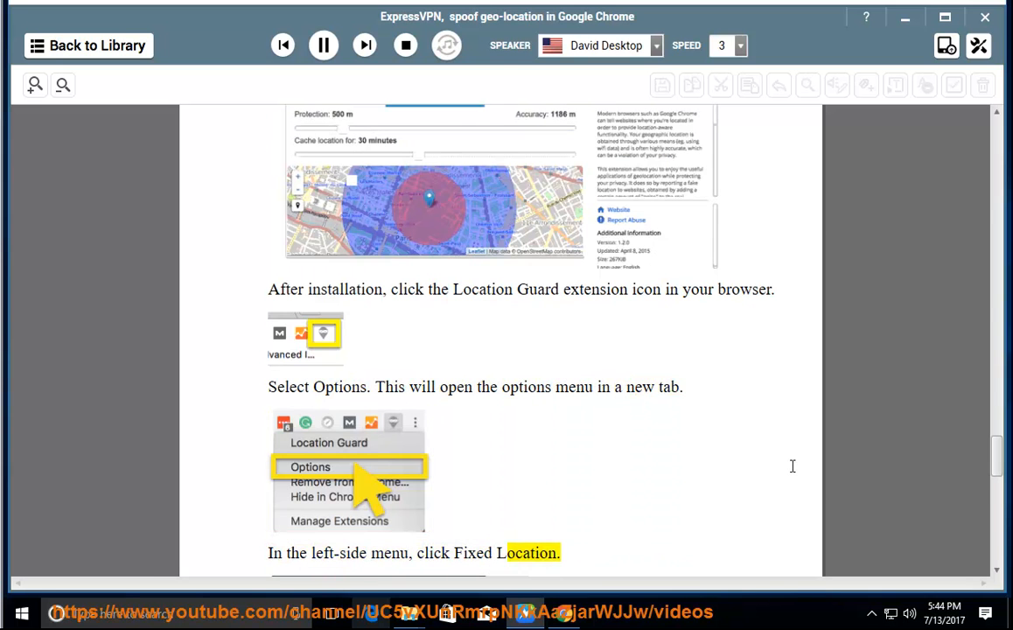
{"action": "scroll", "scroll_direction": "down", "scroll_amount": 3}
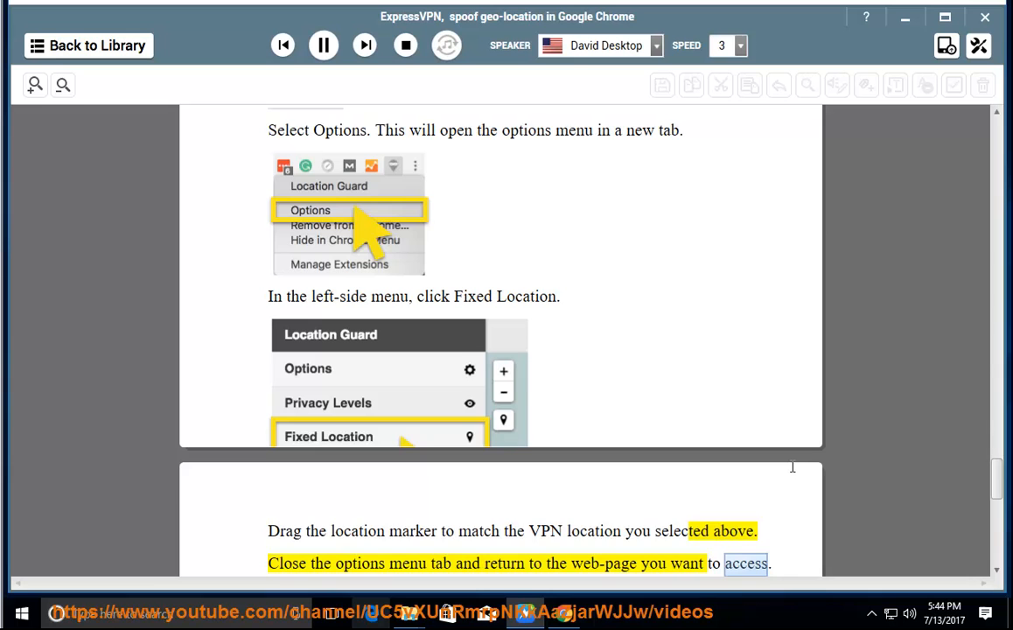
{"action": "scroll", "scroll_direction": "down", "scroll_amount": 3}
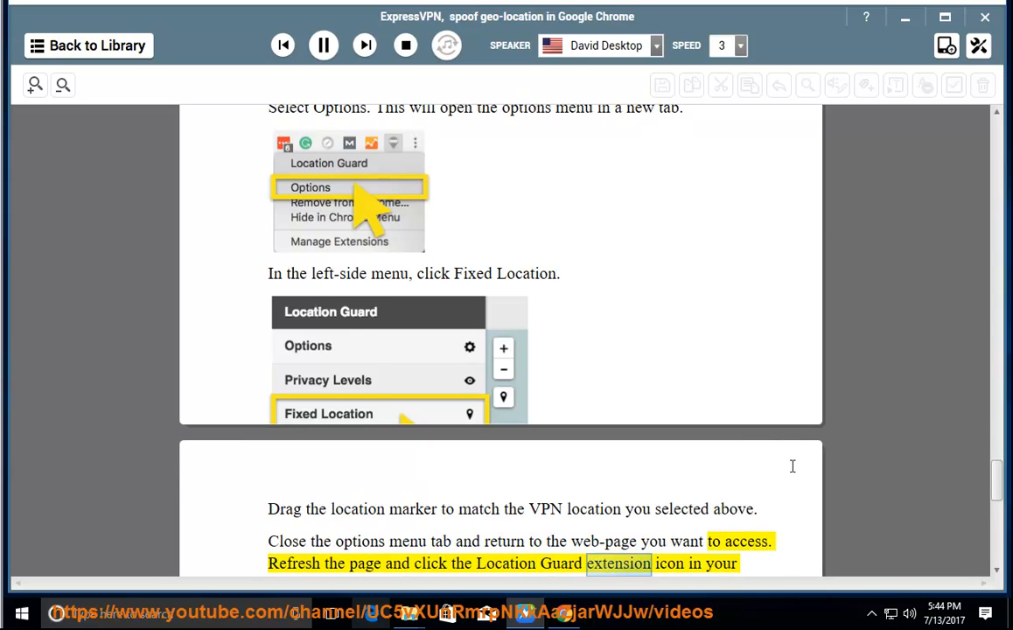
{"action": "scroll", "scroll_direction": "down", "scroll_amount": 3}
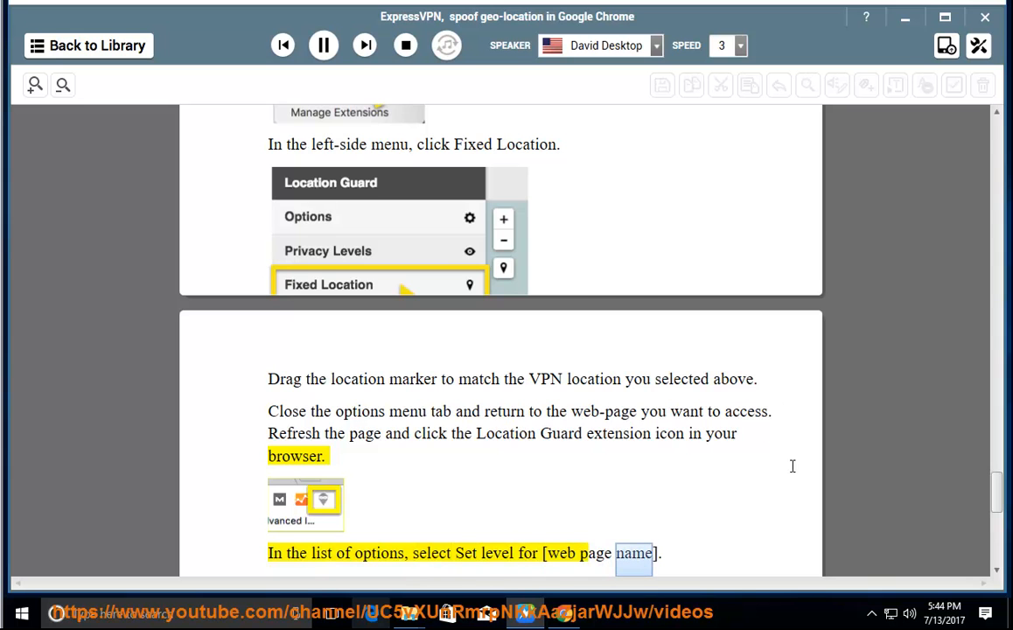
{"action": "scroll", "scroll_direction": "down", "scroll_amount": 3}
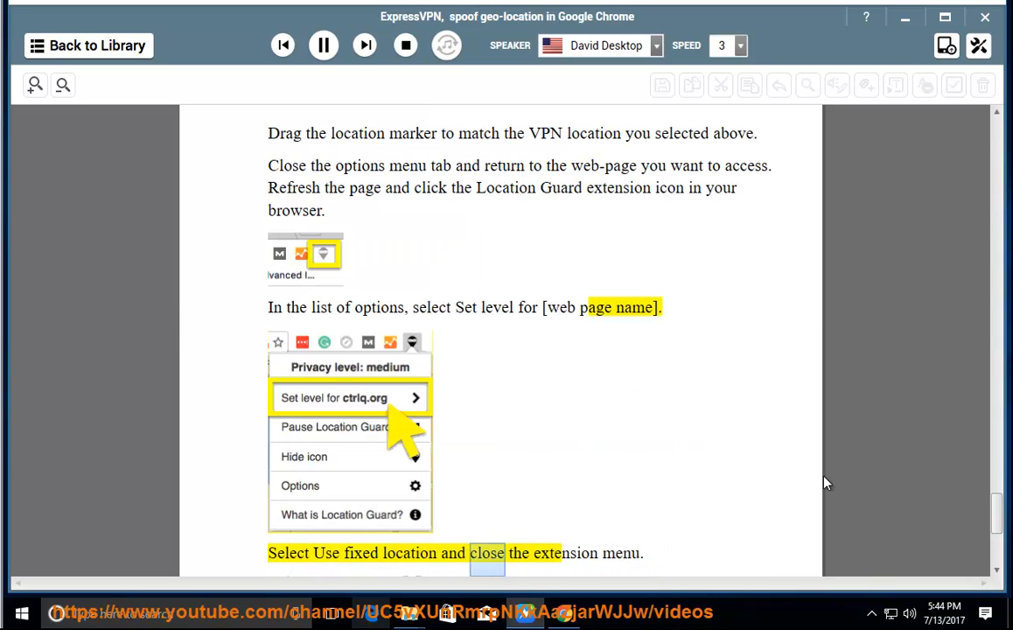
{"action": "scroll", "scroll_direction": "down", "scroll_amount": 3}
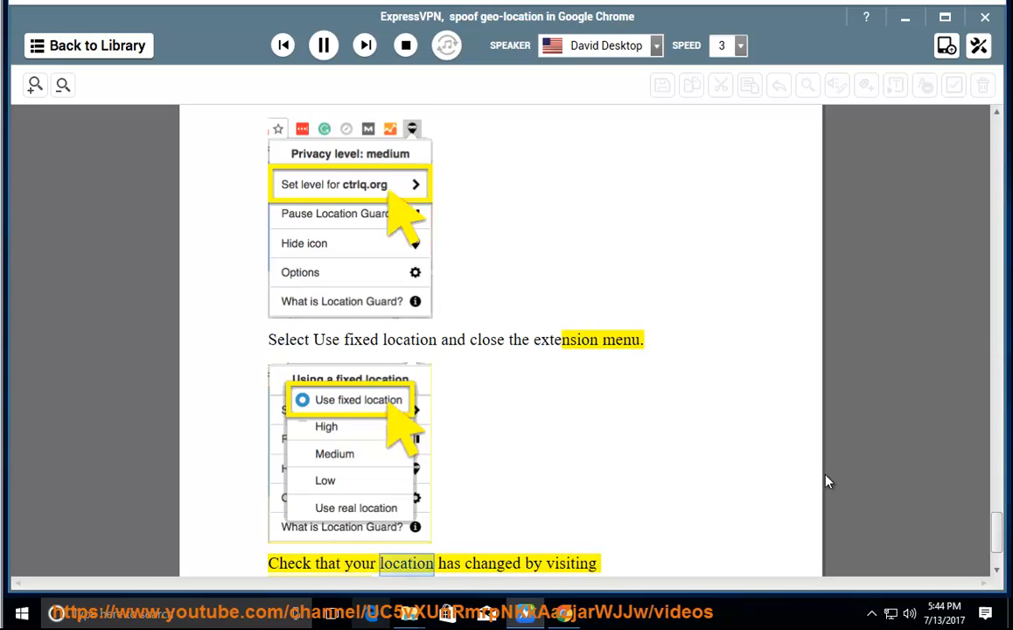